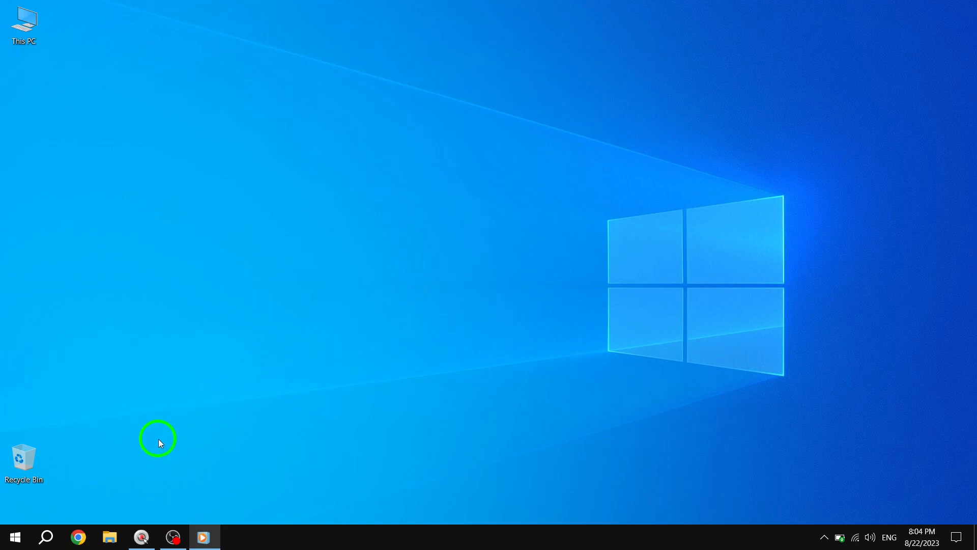
mouse_move(45, 536)
text(c)
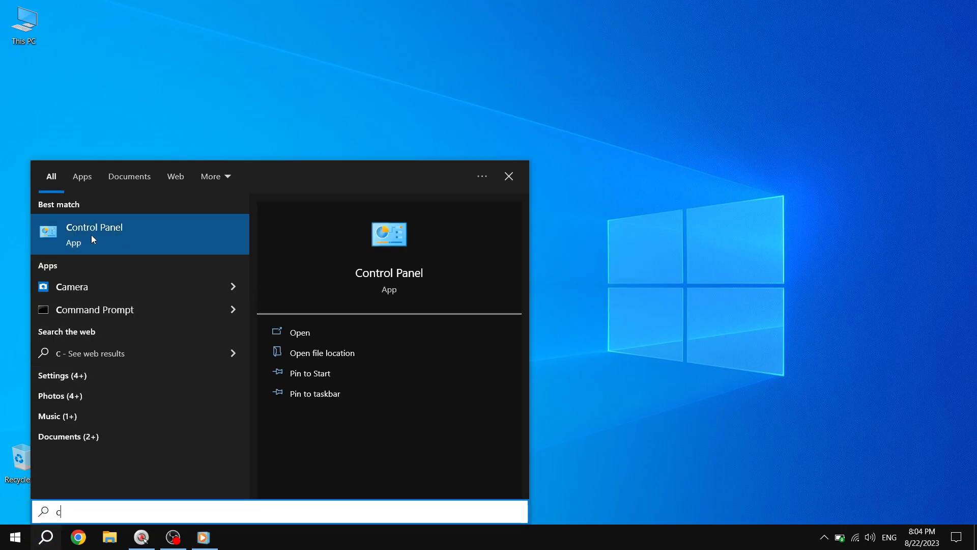
Launch Control Panel from the search results, landing on All Control Panel Items
click(94, 234)
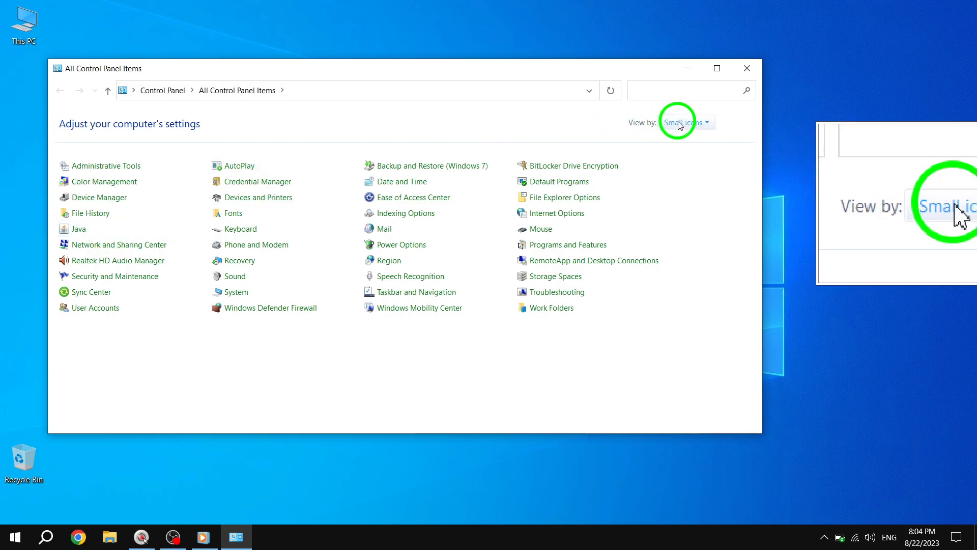
mouse_move(274, 228)
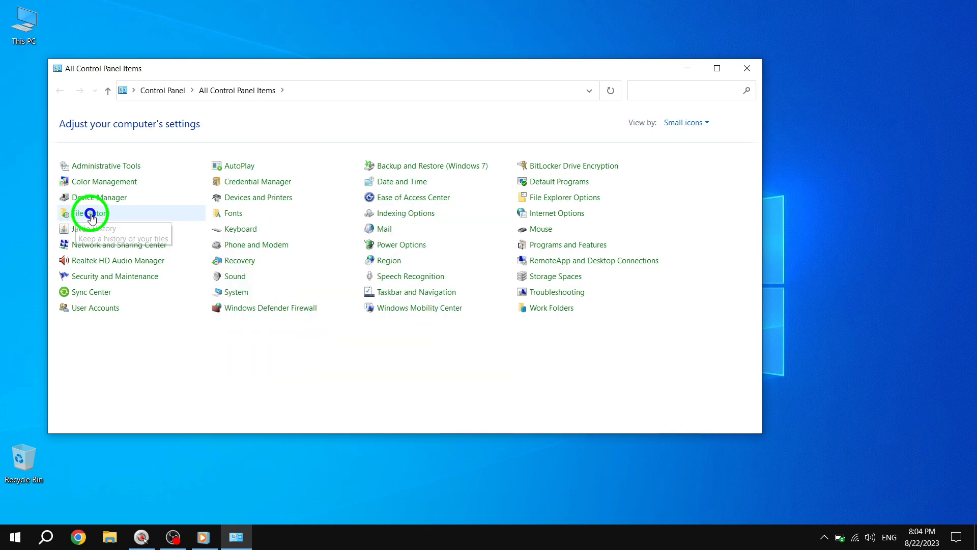
Go to the File History applet from the All Control Panel Items list
click(87, 213)
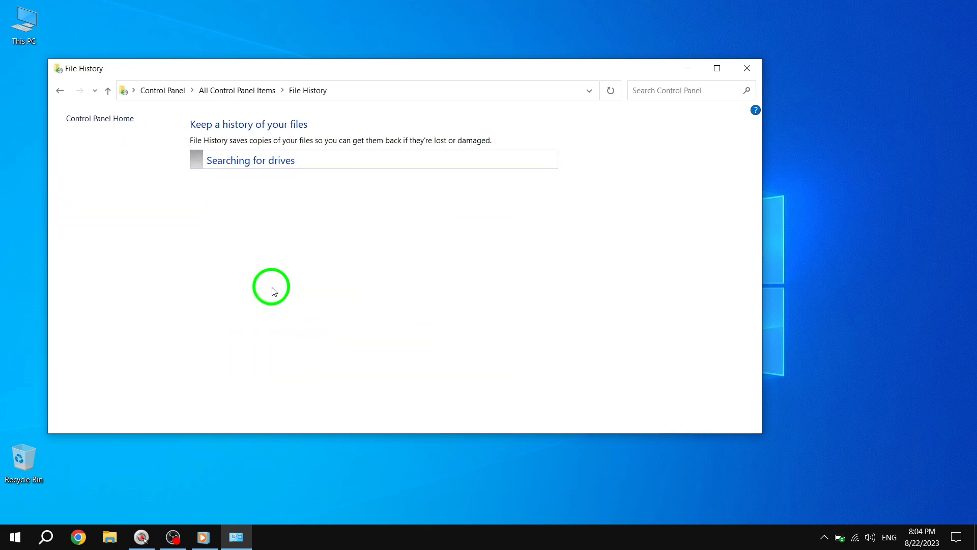
mouse_move(294, 75)
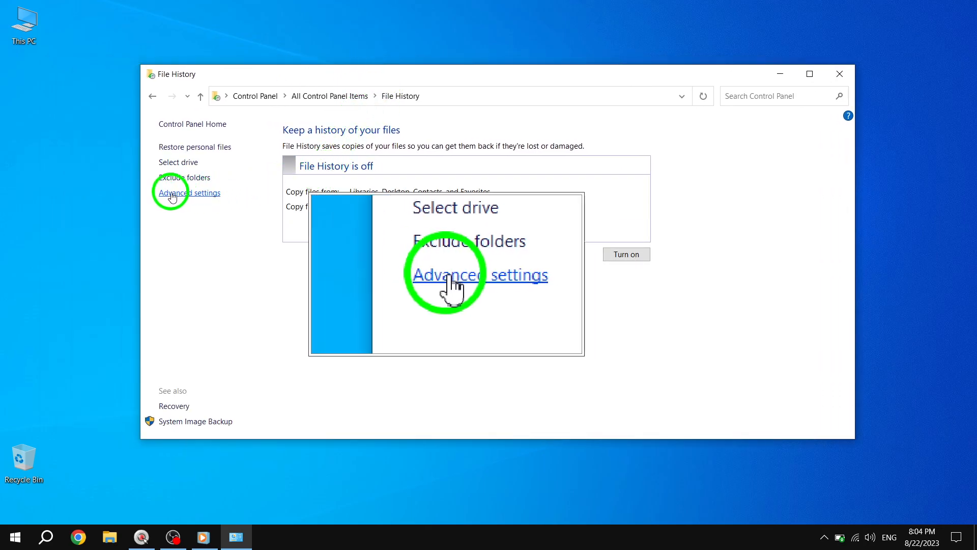
In Advanced settings, set Keep saved versions to 'Until space is needed' and save changes
click(187, 192)
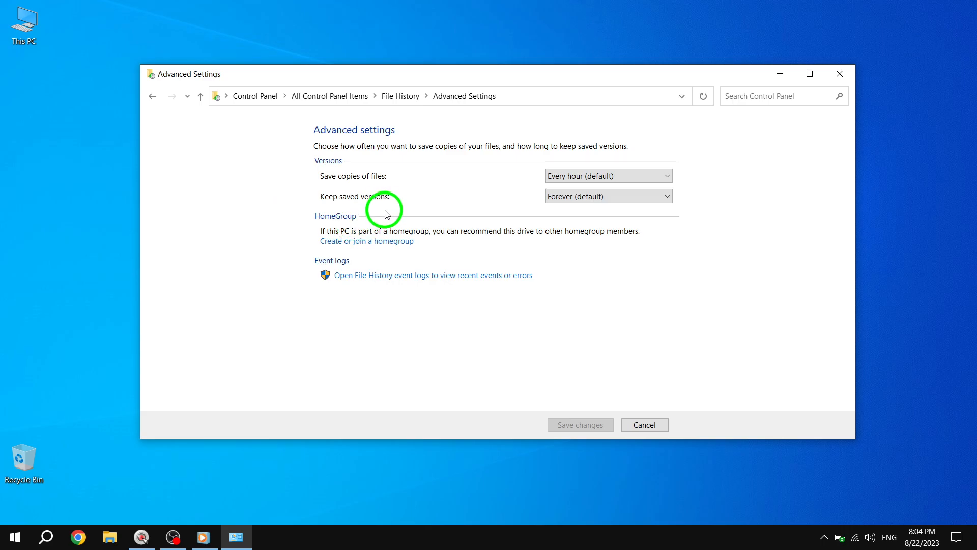
click(608, 196)
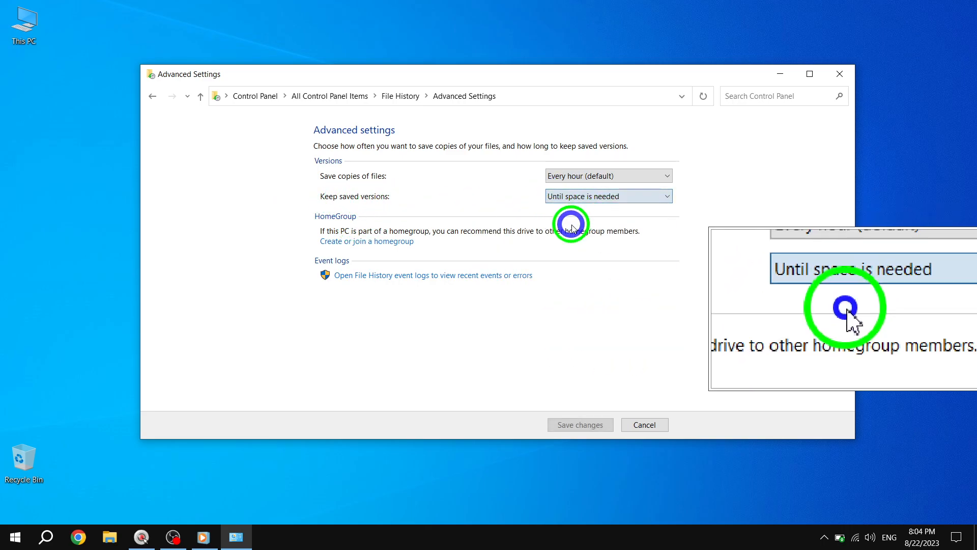
click(579, 425)
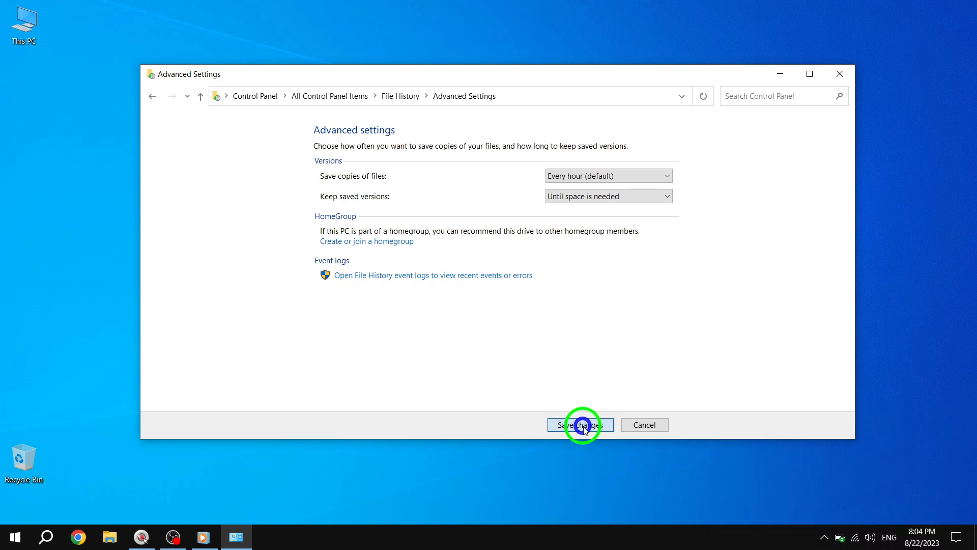
click(579, 425)
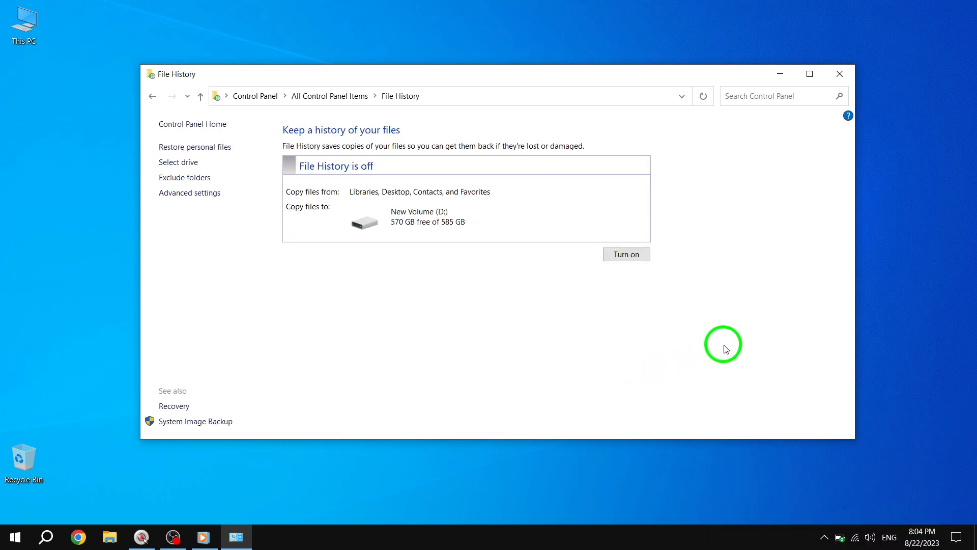